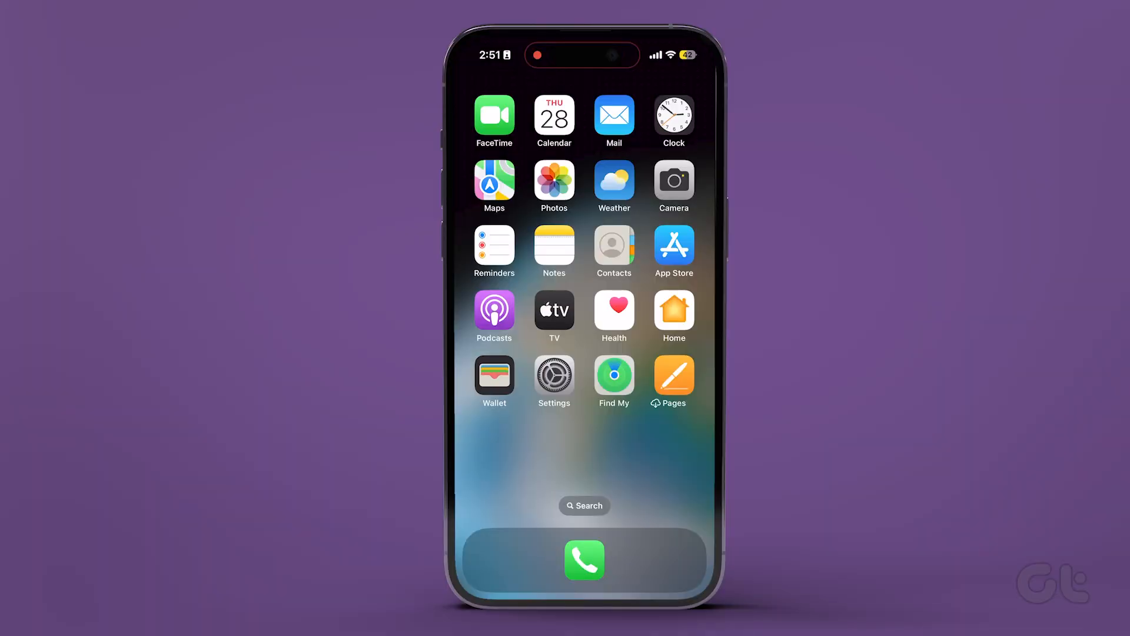
Step: Drag the Ringtone and Alerts slider in Sounds & Haptics to raise the volume
{"action": "left_click", "coordinate": [554, 376]}
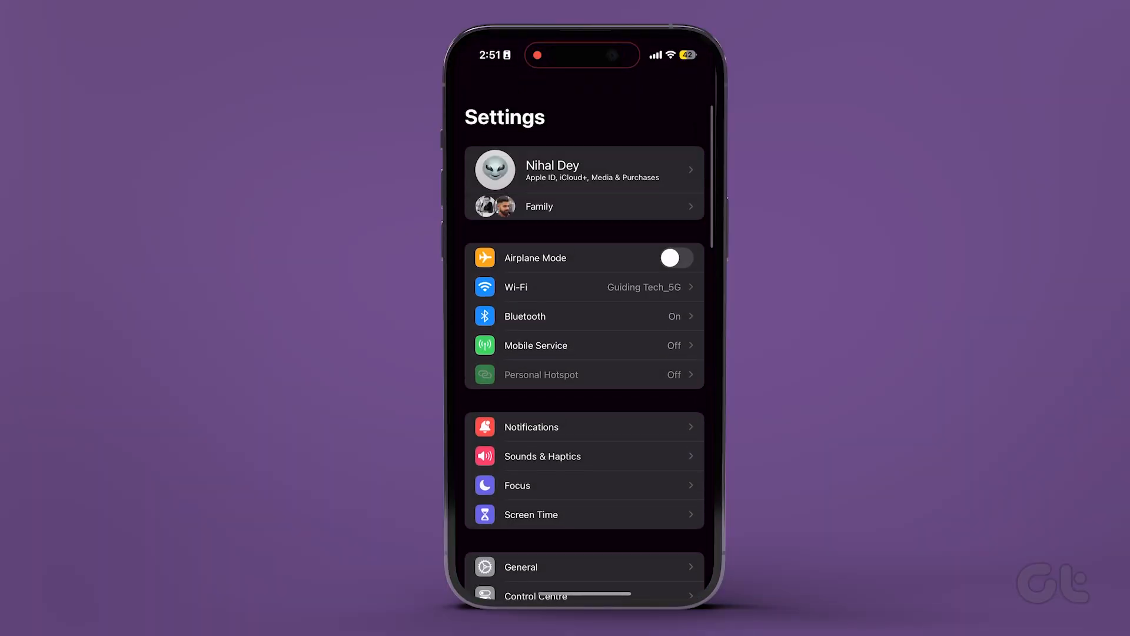
{"action": "left_click", "coordinate": [542, 456]}
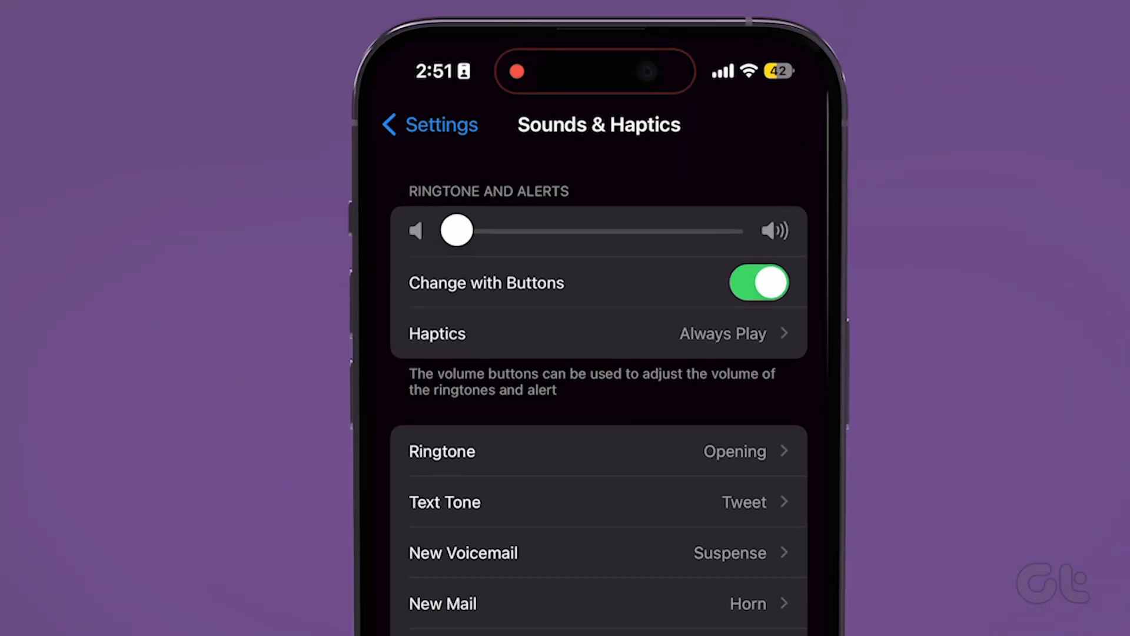
{"action": "left_click_drag", "start_coordinate": [457, 231], "coordinate": [727, 230]}
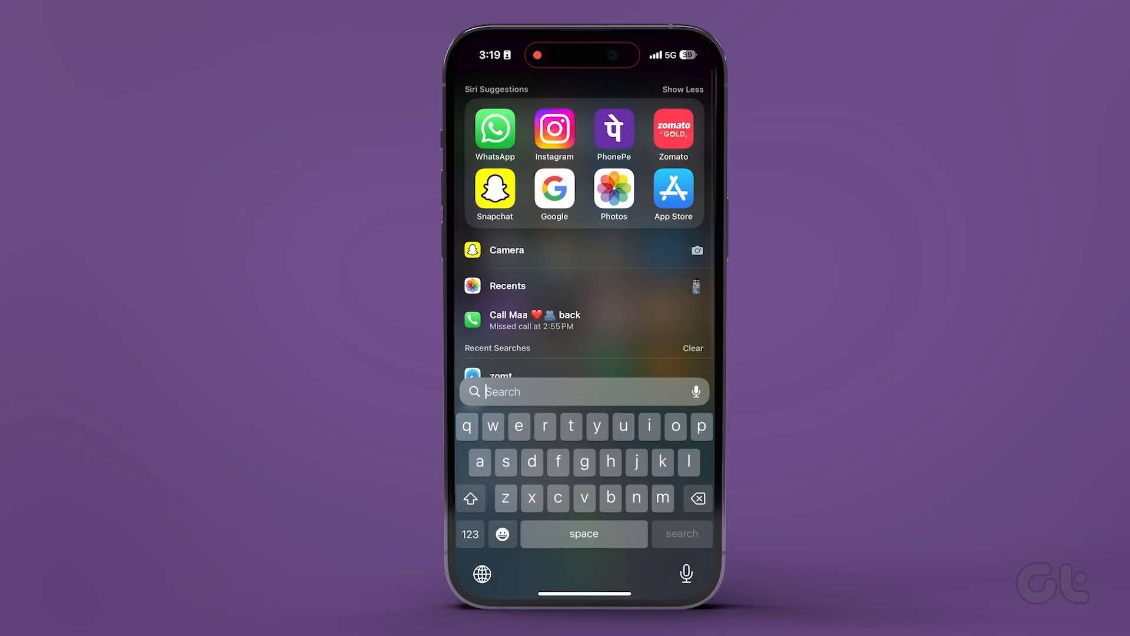
Step: Launch Instagram and open Settings and privacy from the profile's menu
{"action": "left_click", "coordinate": [554, 129]}
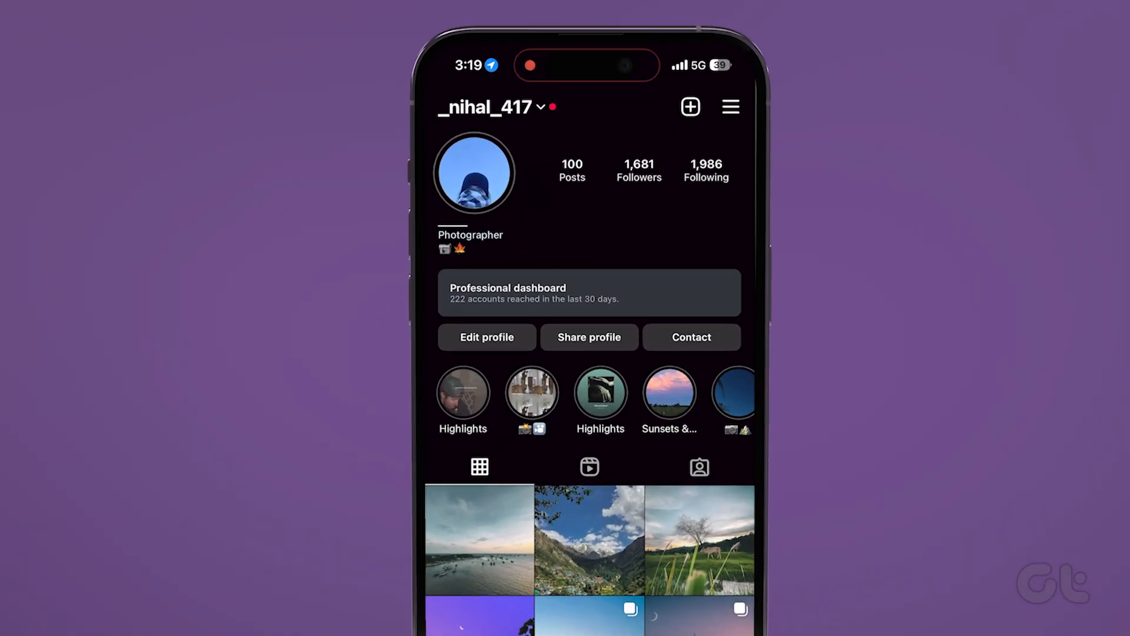
{"action": "left_click", "coordinate": [730, 106]}
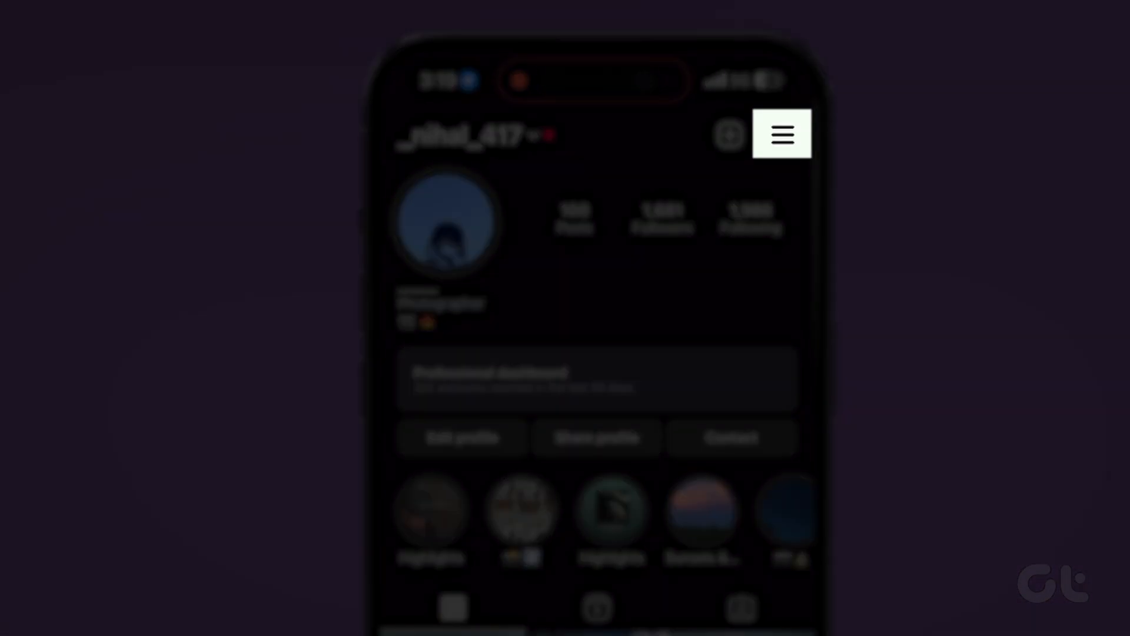
{"action": "left_click", "coordinate": [782, 133]}
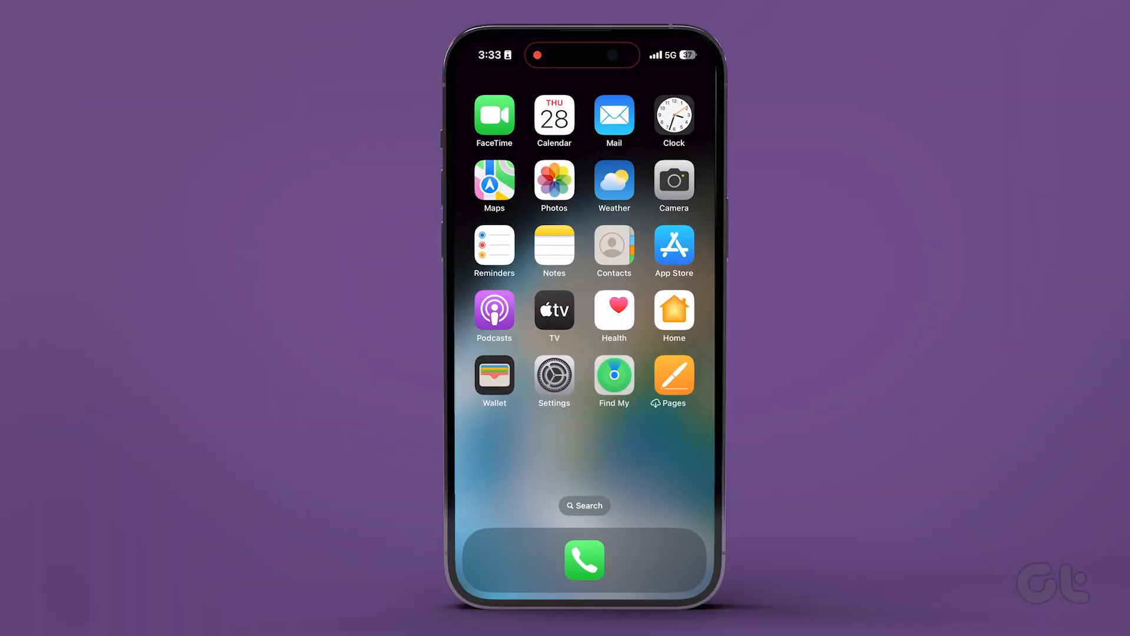
Step: Switch on Background App Refresh on Instagram's iOS Settings page
{"action": "left_click", "coordinate": [554, 375]}
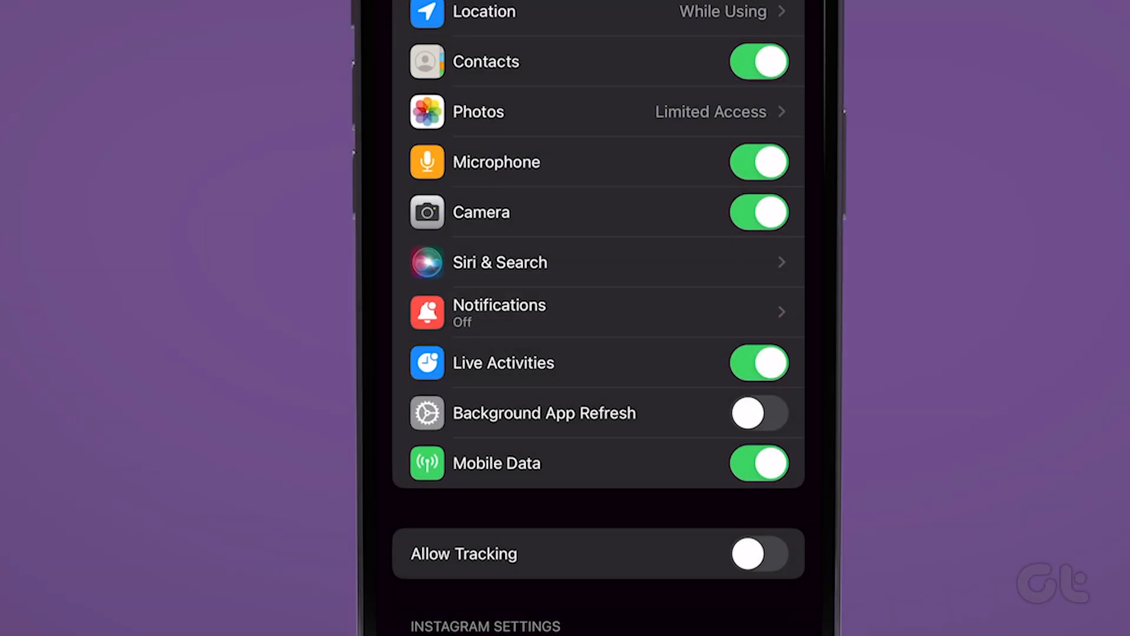
{"action": "left_click", "coordinate": [759, 413]}
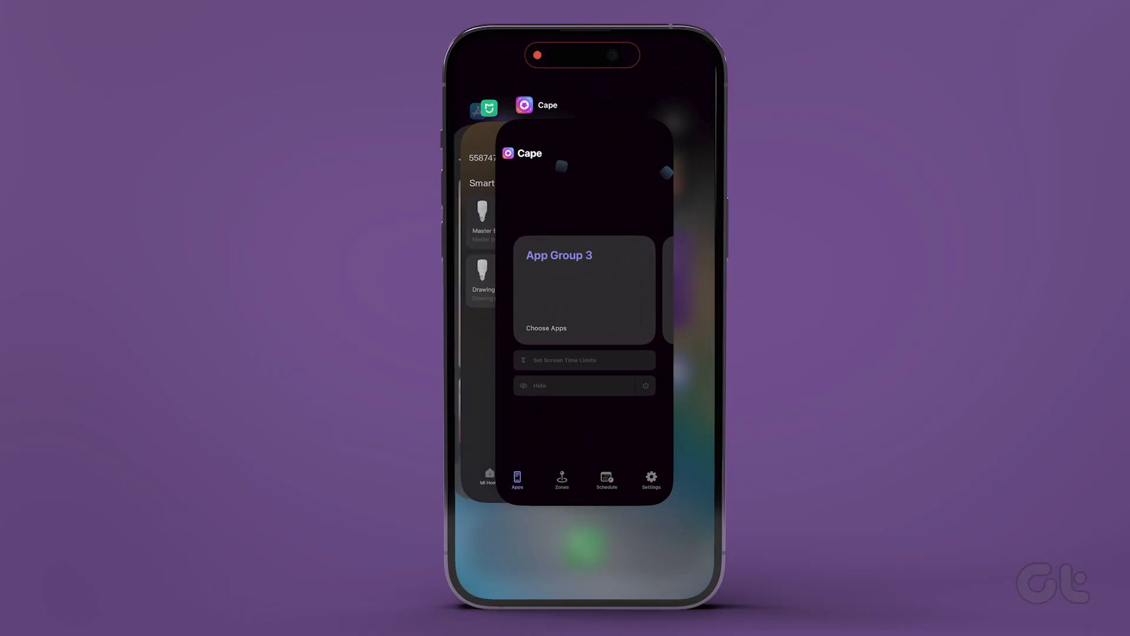
Step: Swipe through the App Switcher's recent app cards
{"action": "scroll", "scroll_direction": "left", "scroll_amount": 3}
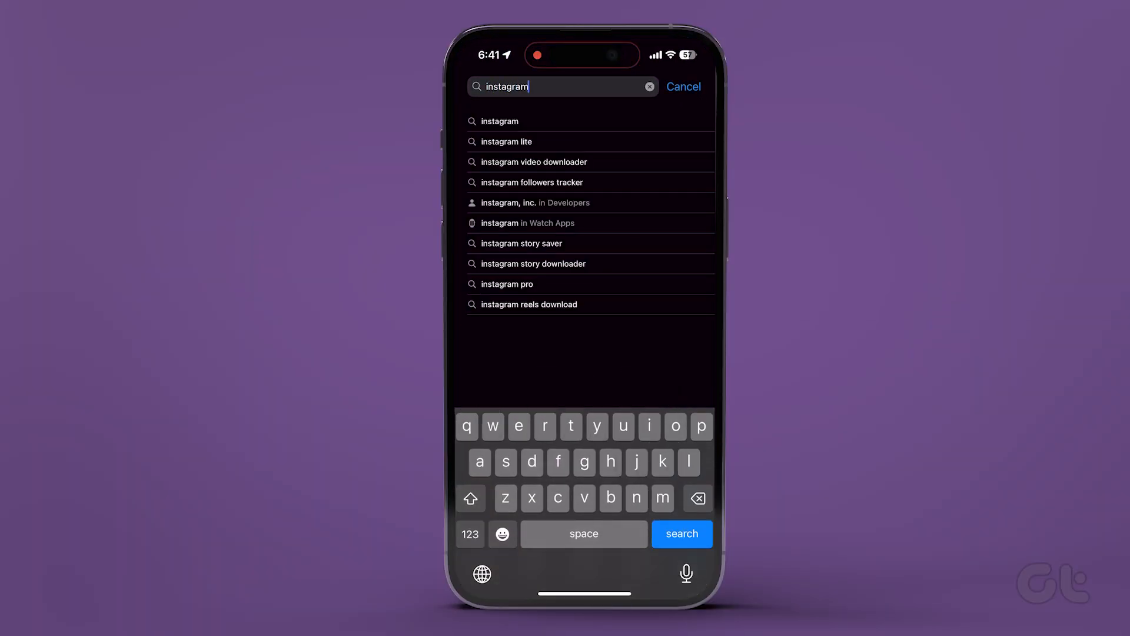
Step: Run the App Store search for 'instagram' and view the Instagram result
{"action": "left_click", "coordinate": [681, 533]}
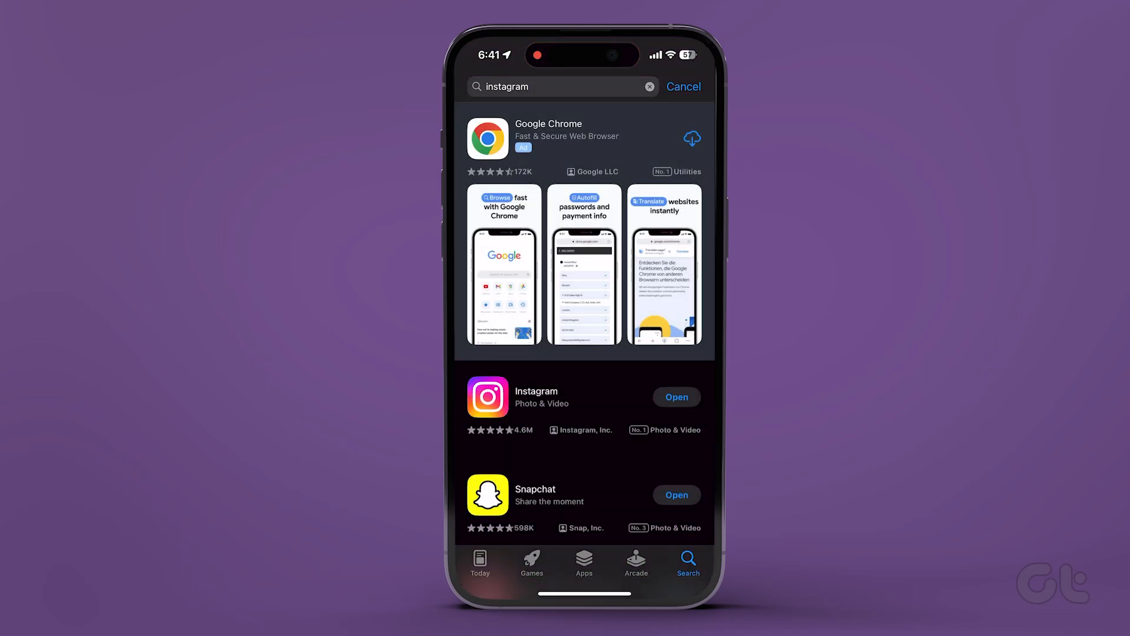